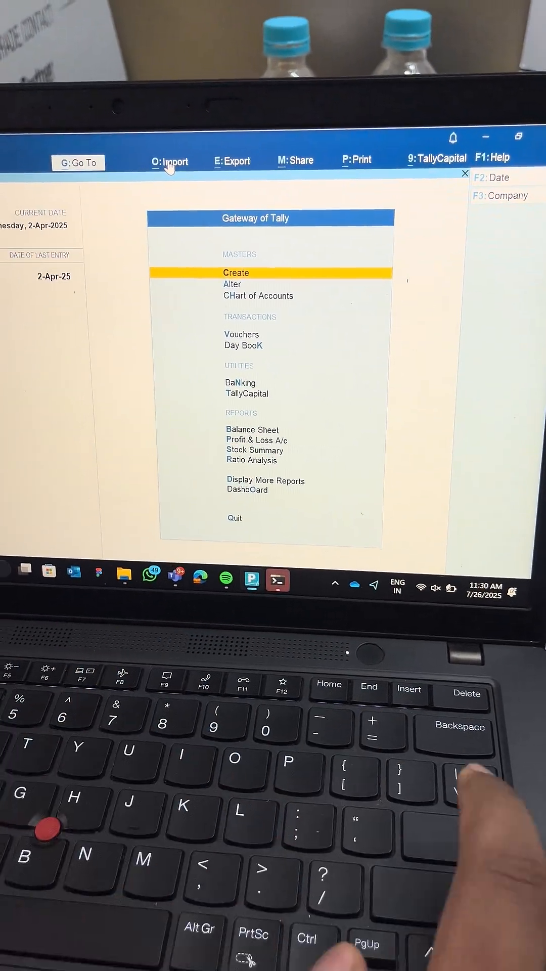
- Start importing Pending Transactions from PDF & Images via Import > Exceptions & Pending Transactions
{"action": "left_click", "coordinate": [169, 162]}
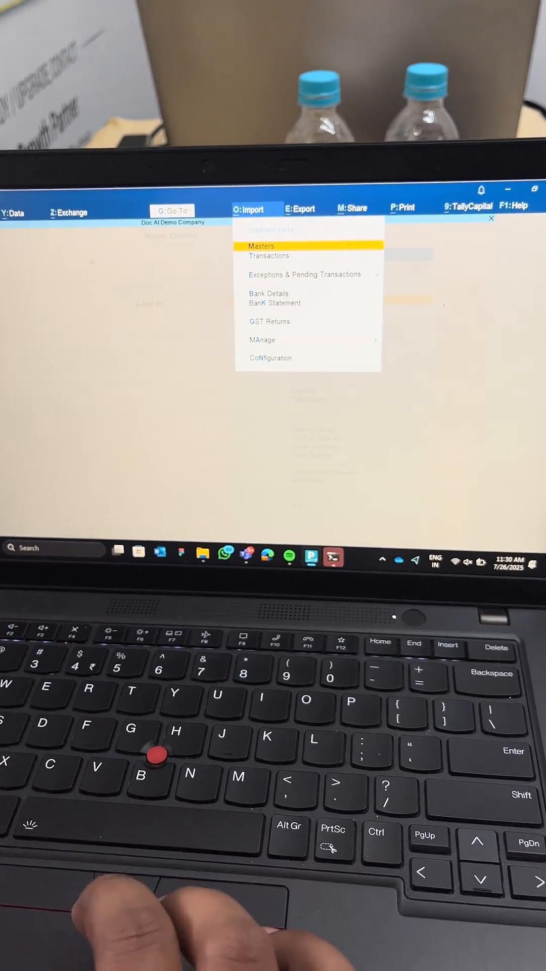
{"action": "left_click", "coordinate": [305, 274]}
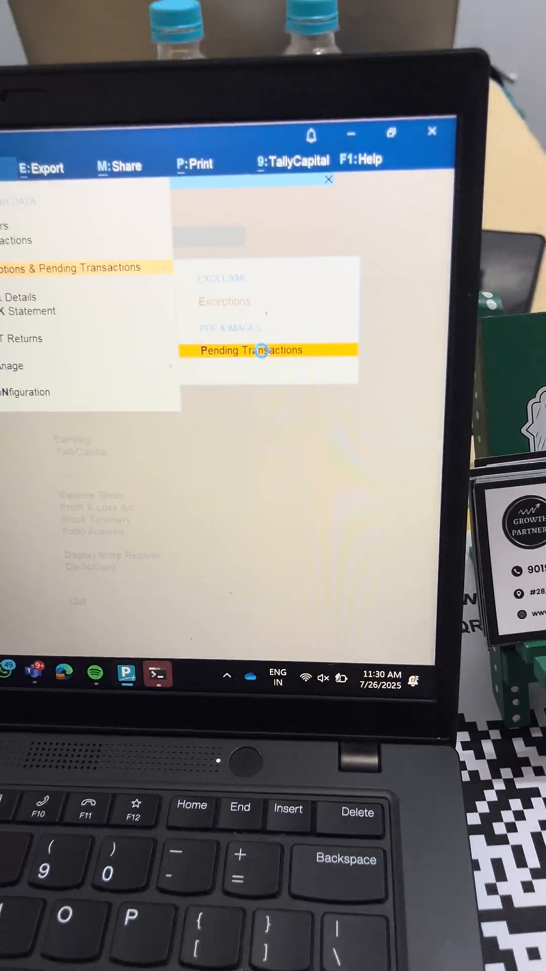
{"action": "left_click", "coordinate": [257, 350]}
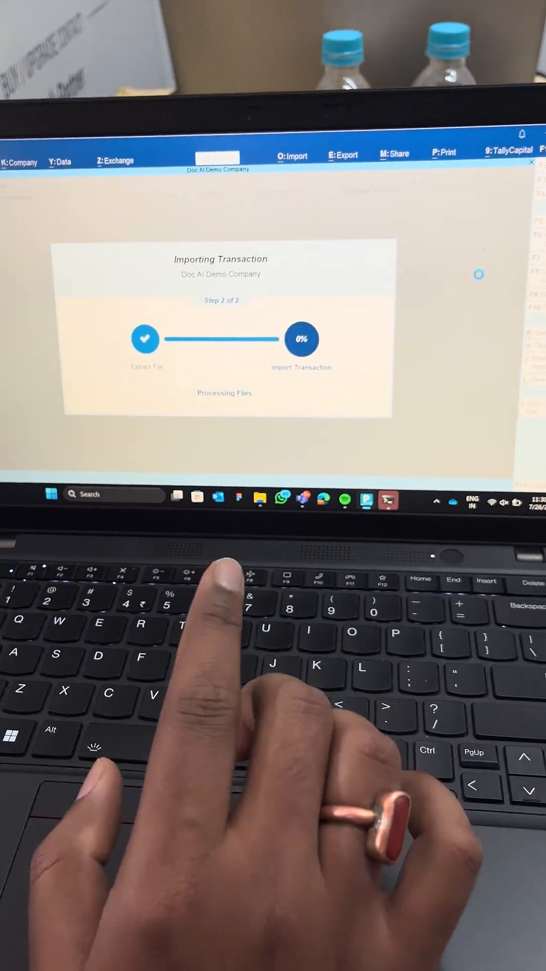